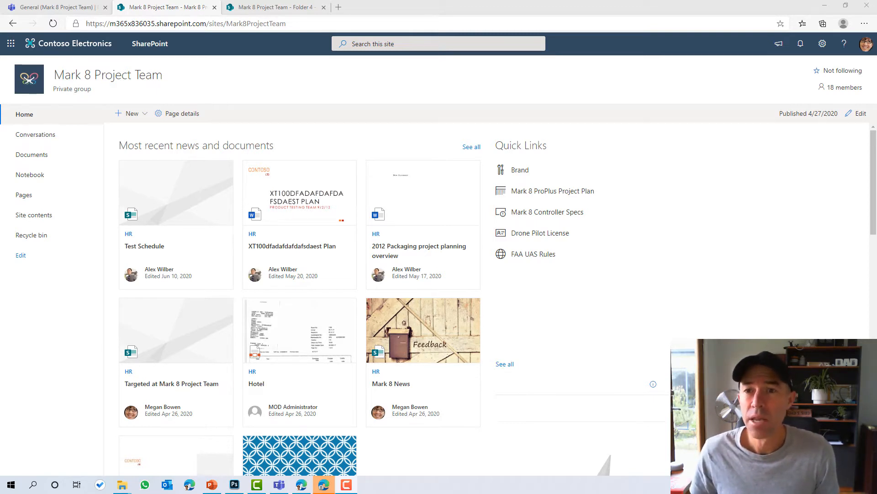
Step: Go to the Mark 8 Project Team site's contents page from the Settings menu
left_click(822, 44)
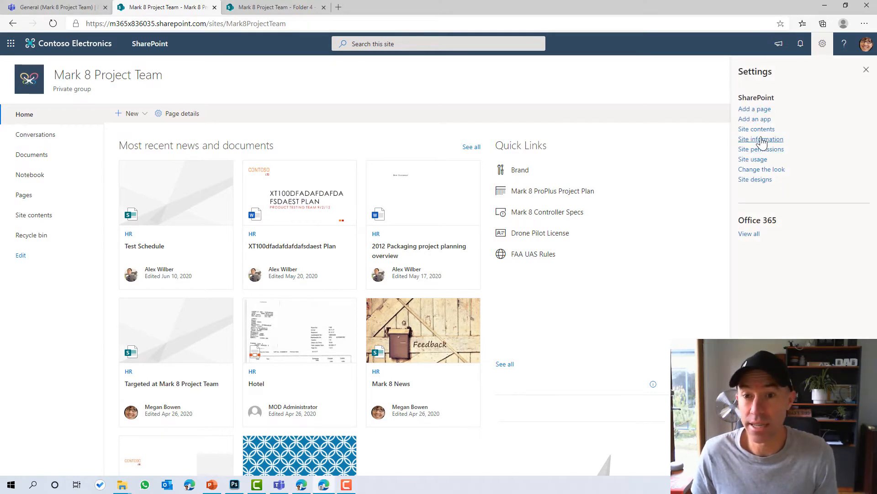
left_click(757, 129)
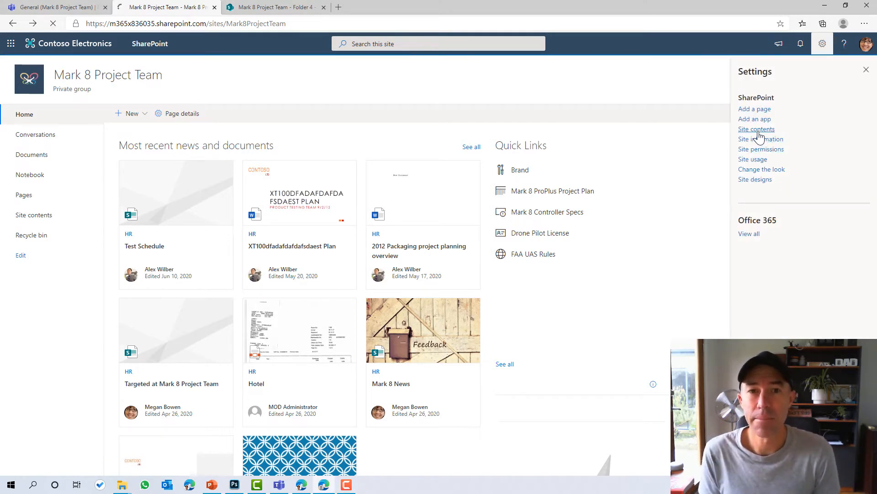
left_click(756, 129)
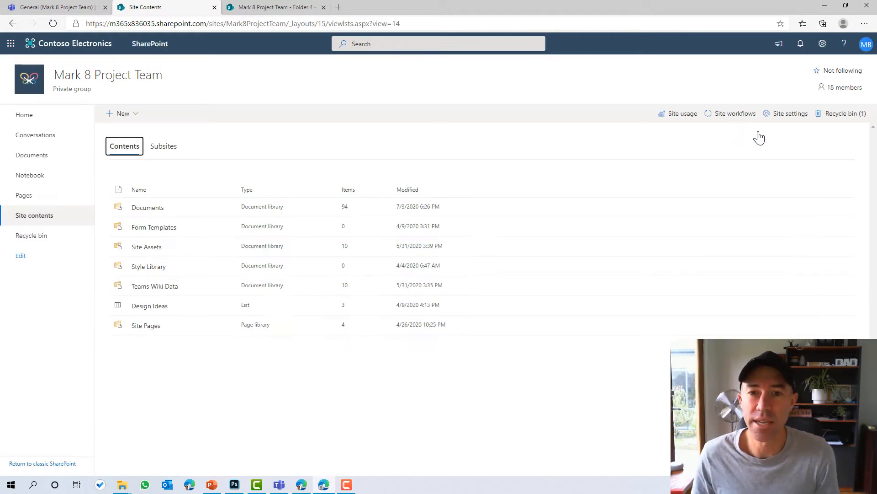
mouse_move(680, 118)
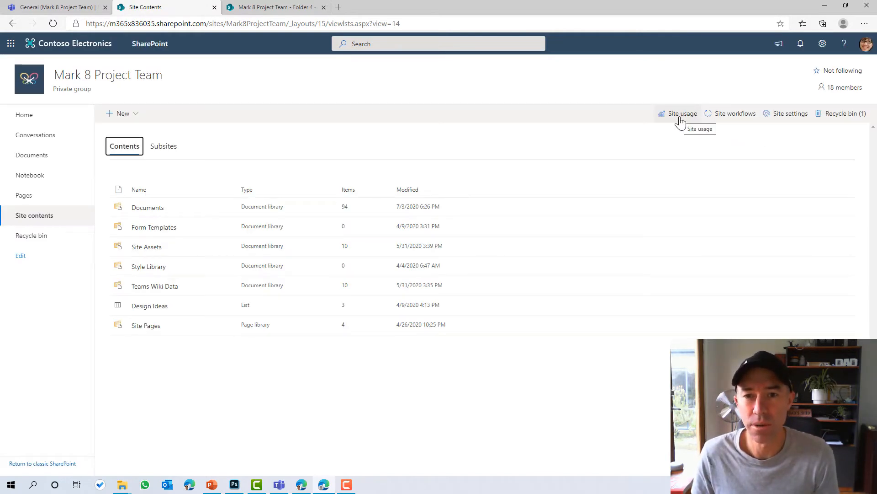
Step: Switch to the Site usage statistics page from the Settings menu
left_click(821, 43)
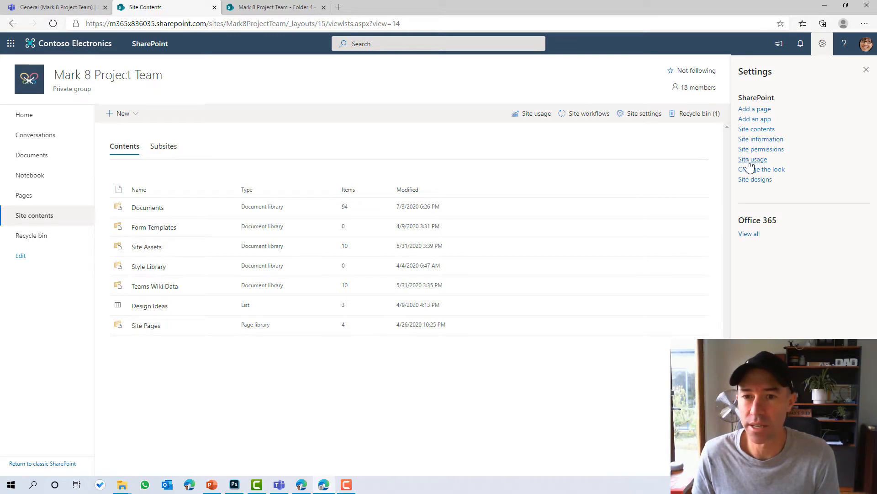
left_click(752, 159)
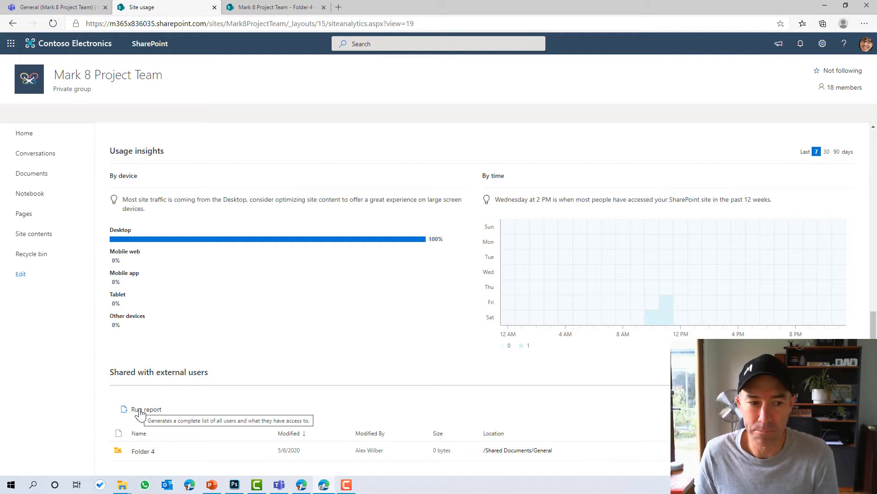
Step: Run the Shared with external users report
left_click(147, 410)
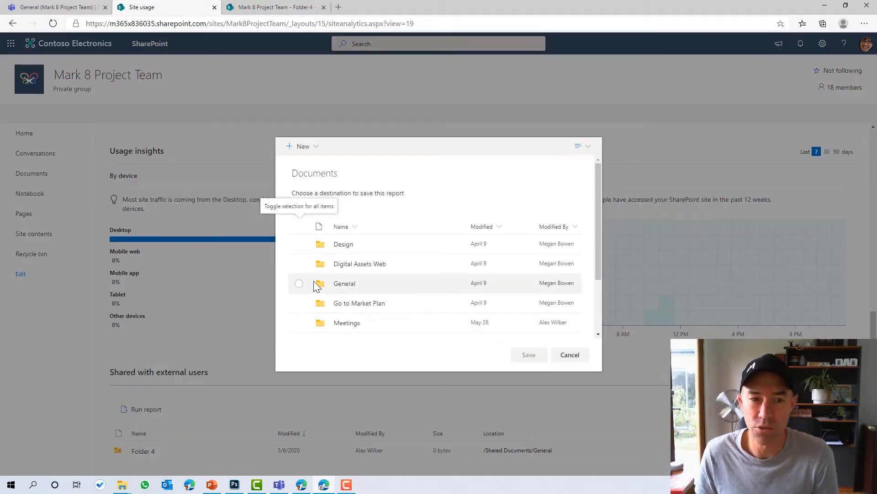
mouse_move(345, 284)
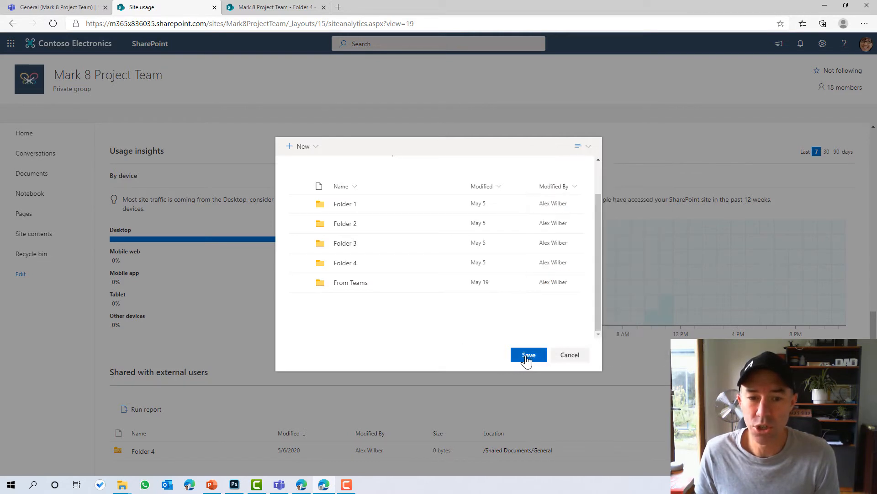
Step: Save the external sharing report into the General folder of Documents
left_click(527, 355)
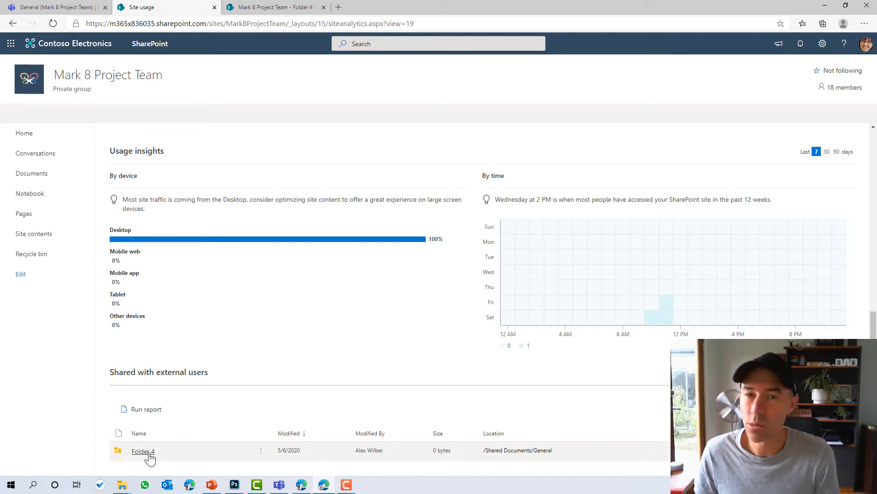
mouse_move(188, 458)
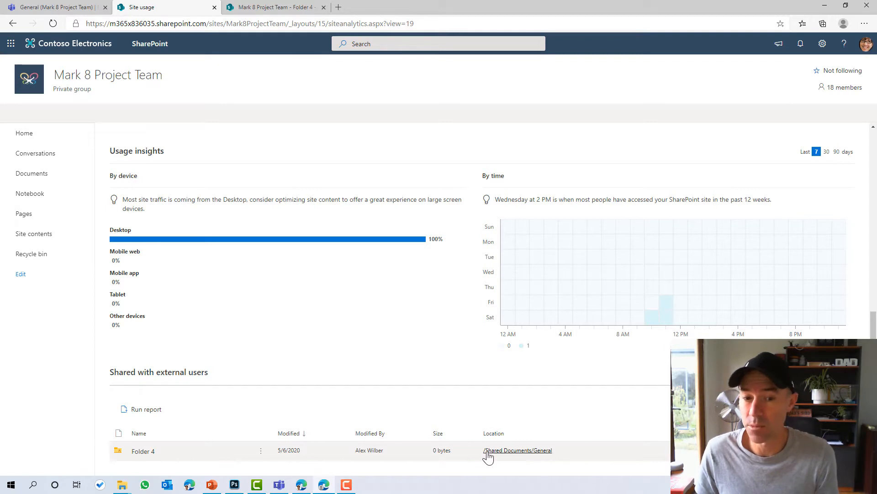
mouse_move(485, 458)
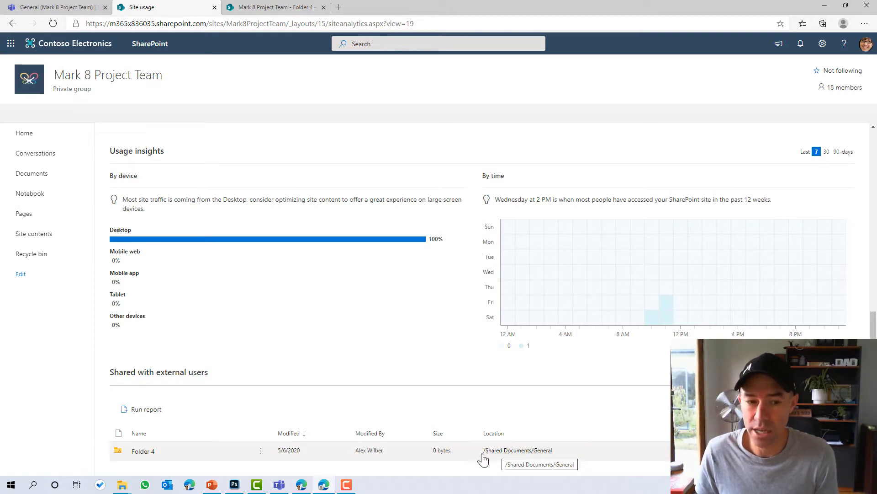
left_click(261, 449)
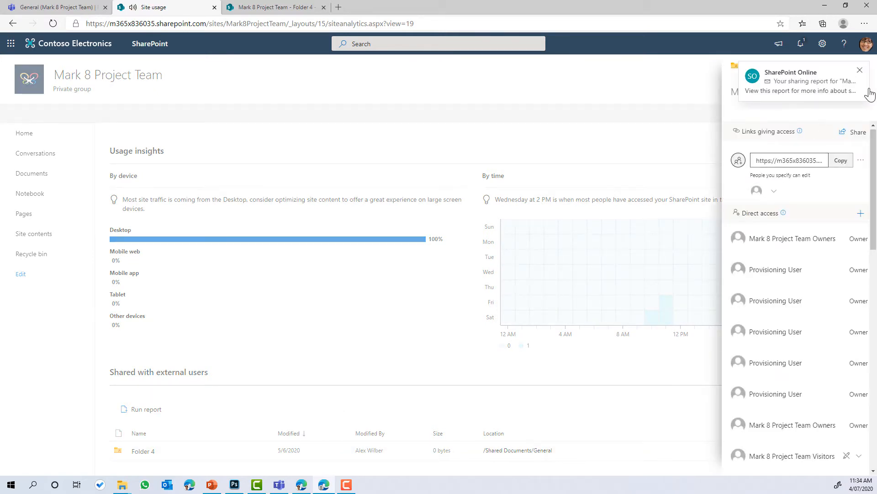
mouse_move(789, 78)
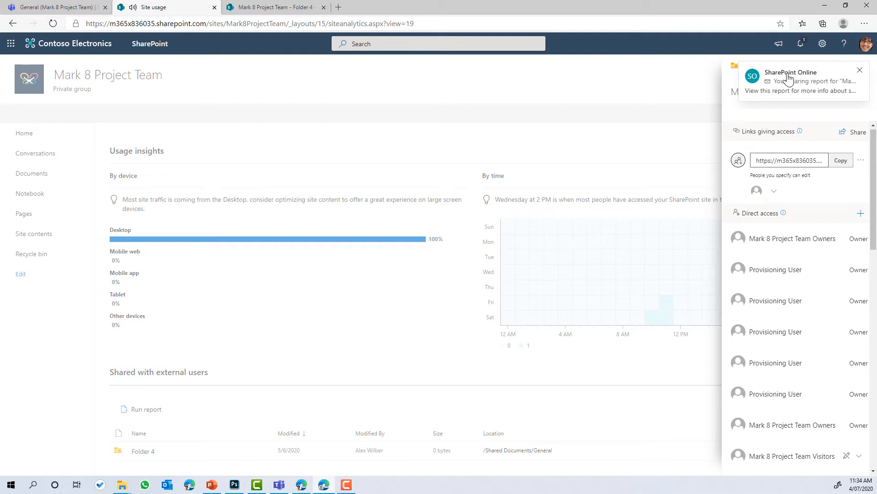
mouse_move(809, 96)
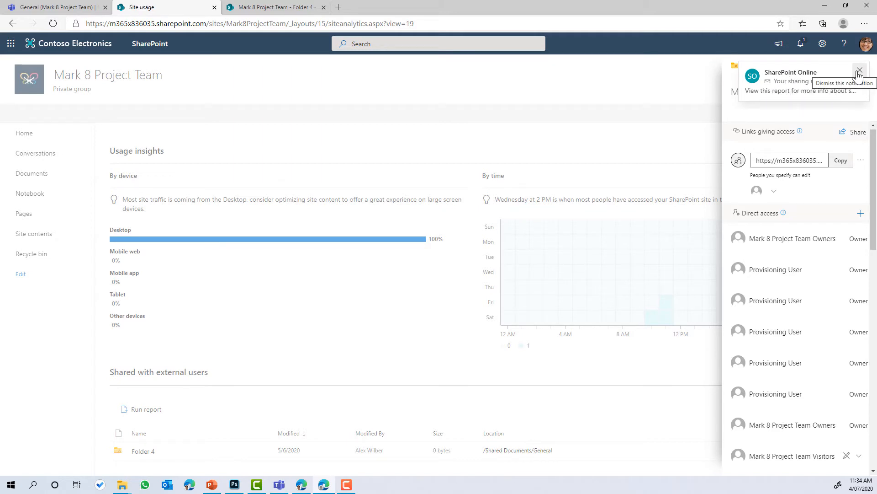
left_click(860, 71)
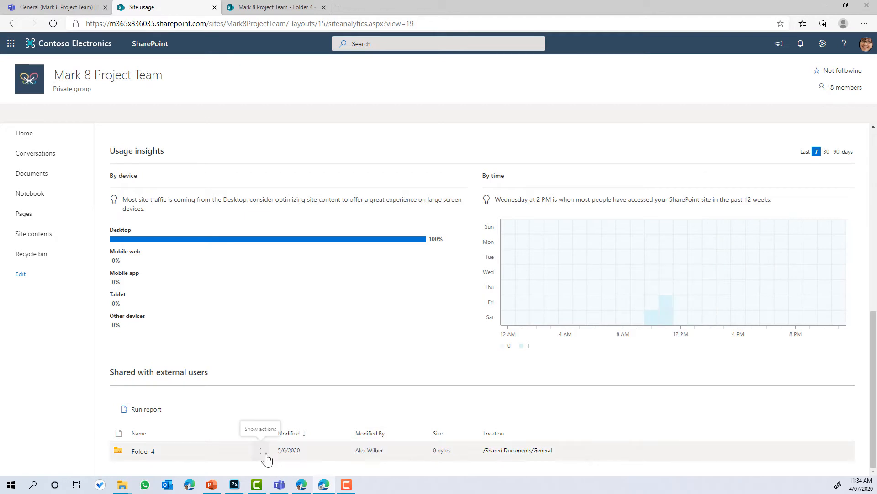
Step: Review Folder 4's sharing access details, then close the Manage Access pane
left_click(260, 450)
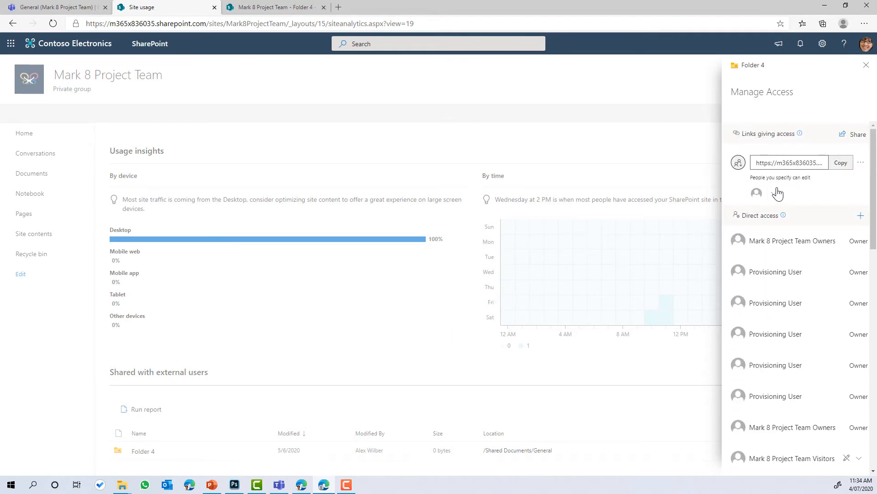
mouse_move(772, 193)
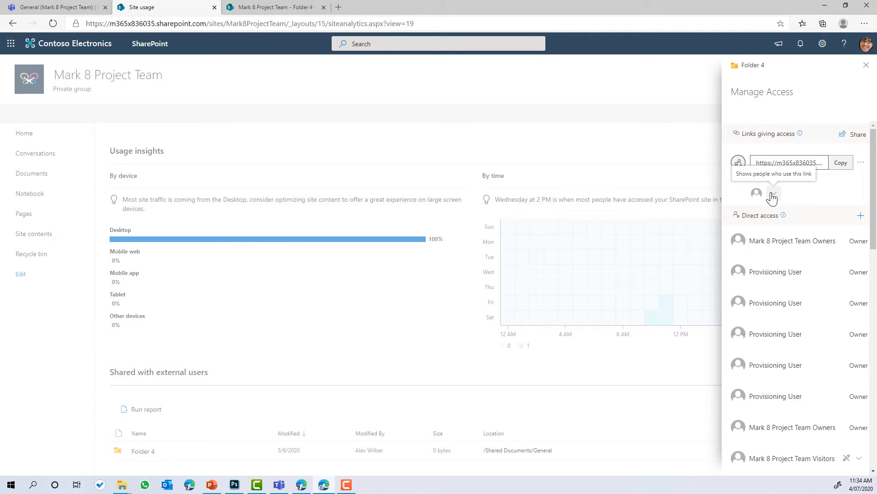
left_click(773, 197)
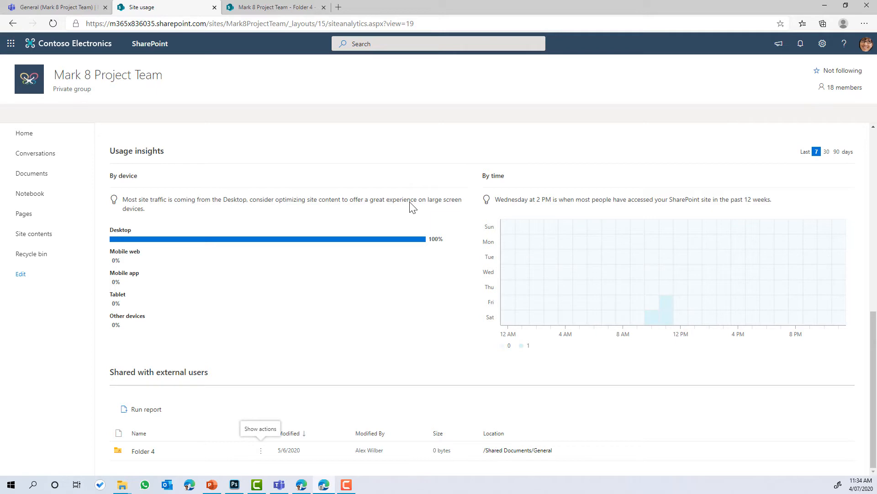
mouse_move(164, 369)
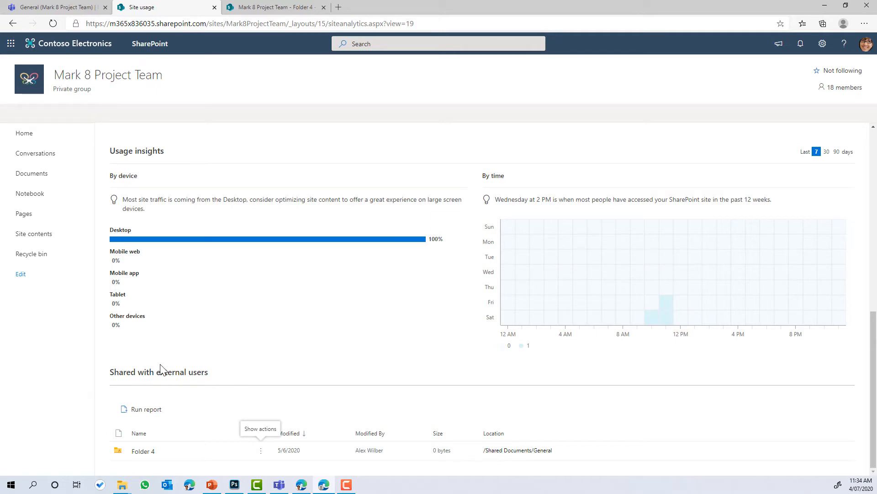
mouse_move(129, 379)
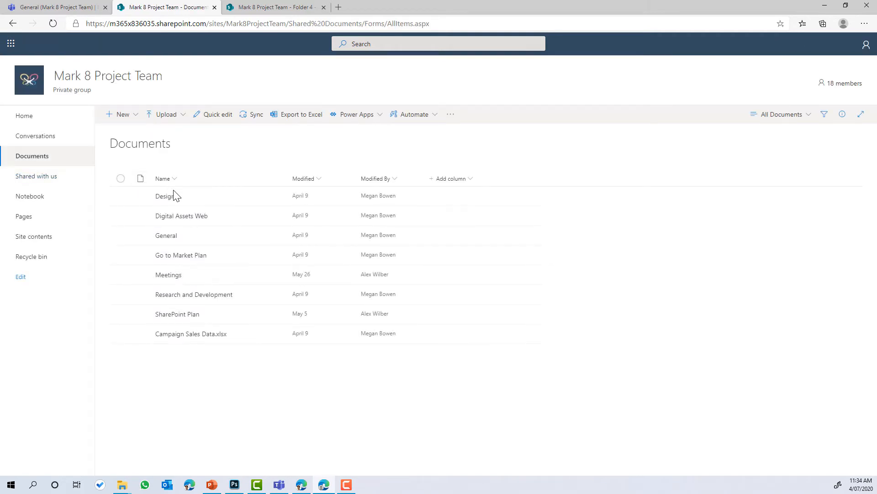
Step: Open the Mark 8 Project Team sharing report CSV from the General folder in Excel for the web
left_click(165, 235)
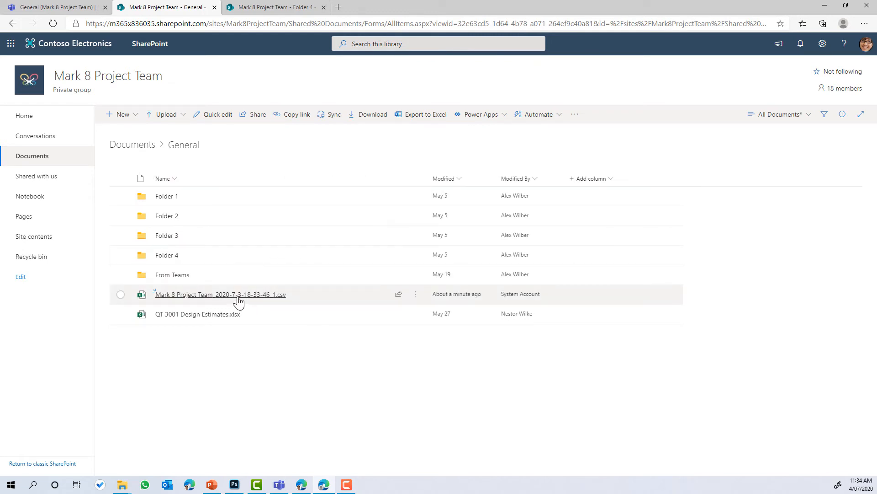
left_click(220, 293)
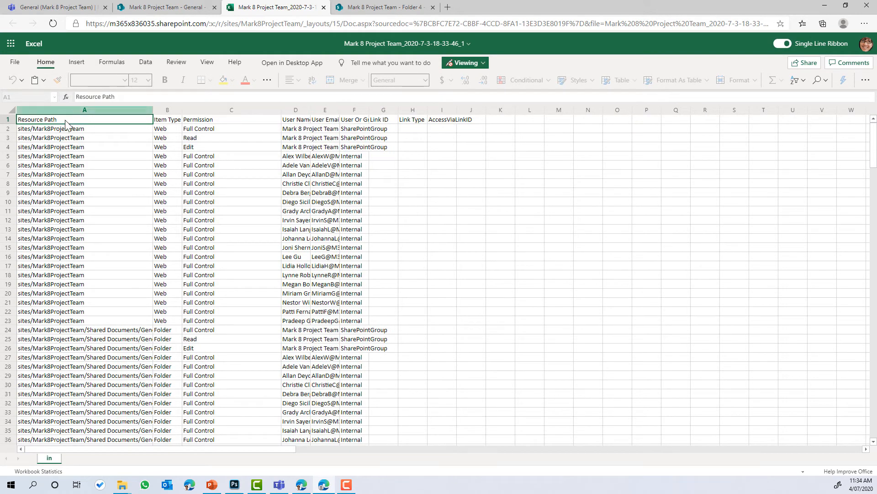
Step: Autofit column E to the email addresses and widen column F to show its full header
scroll("down", 3)
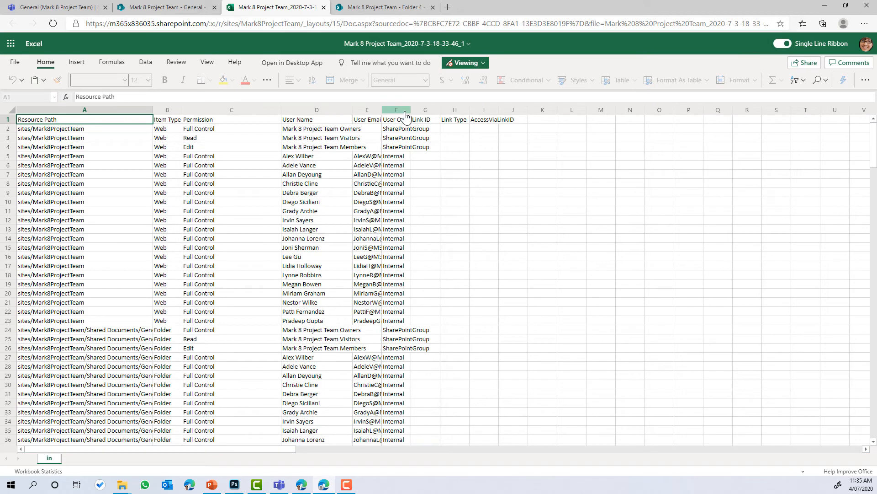
double_click(383, 108)
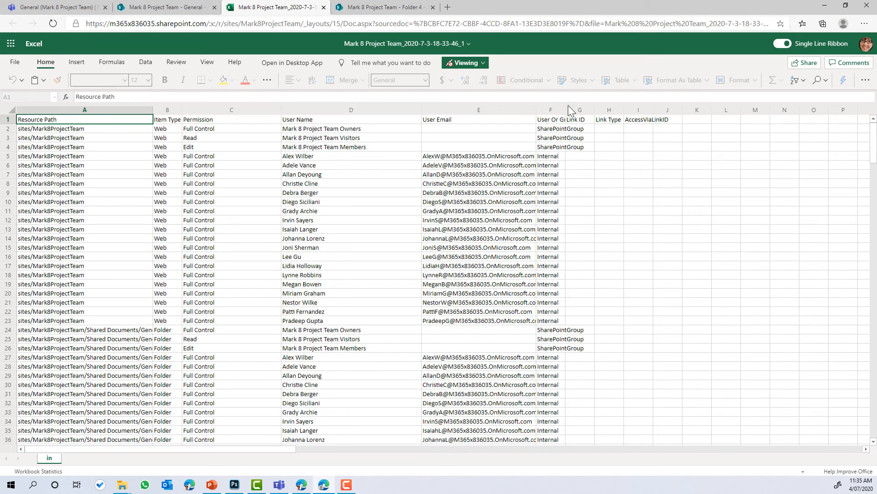
left_click_drag(595, 109, 632, 108)
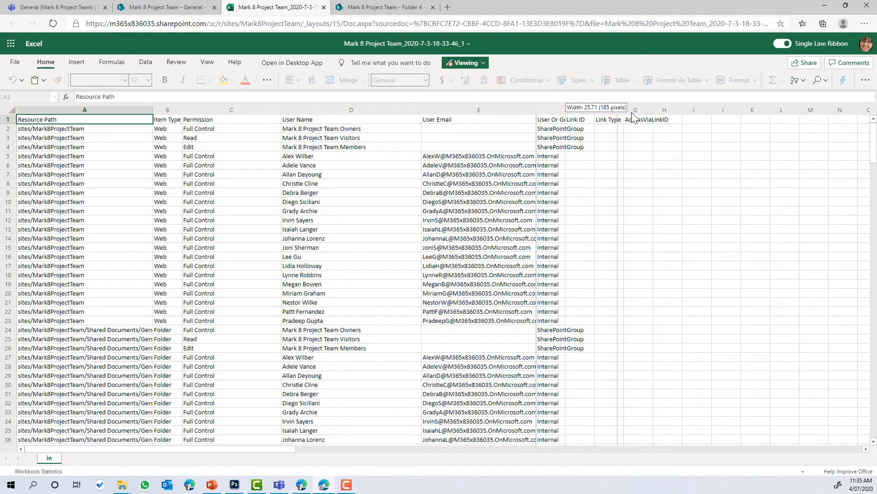
scroll("down", 3)
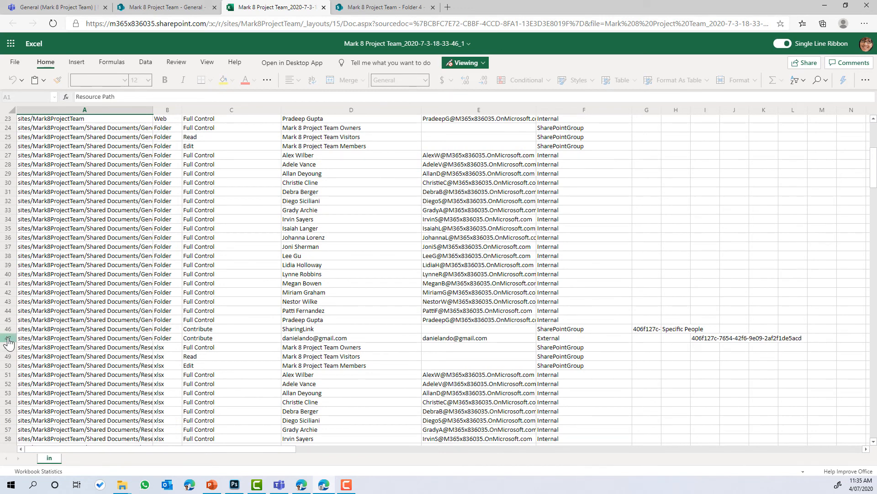
Step: Highlight the external guest's row 47, then return to the SharePoint General folder
left_click(8, 337)
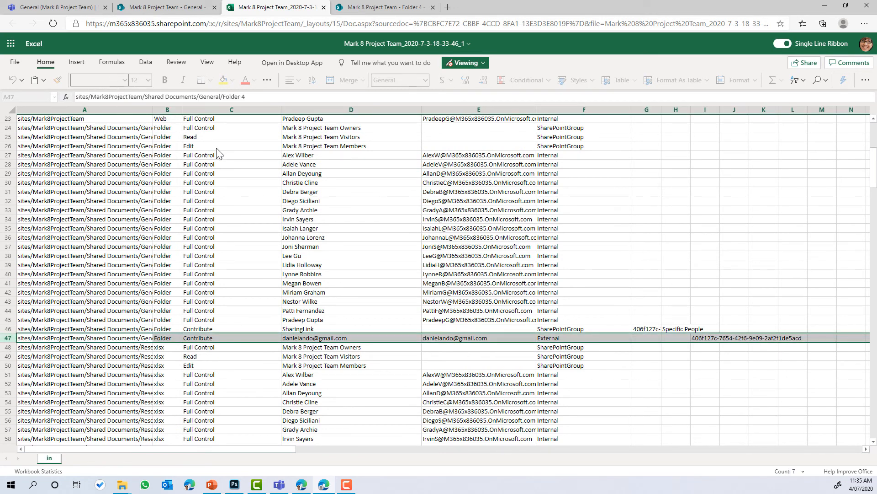
mouse_move(235, 163)
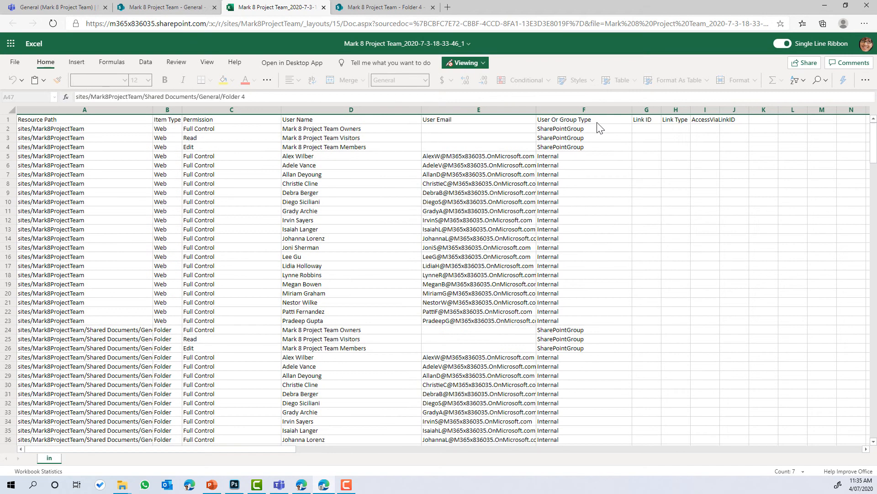
left_click(584, 110)
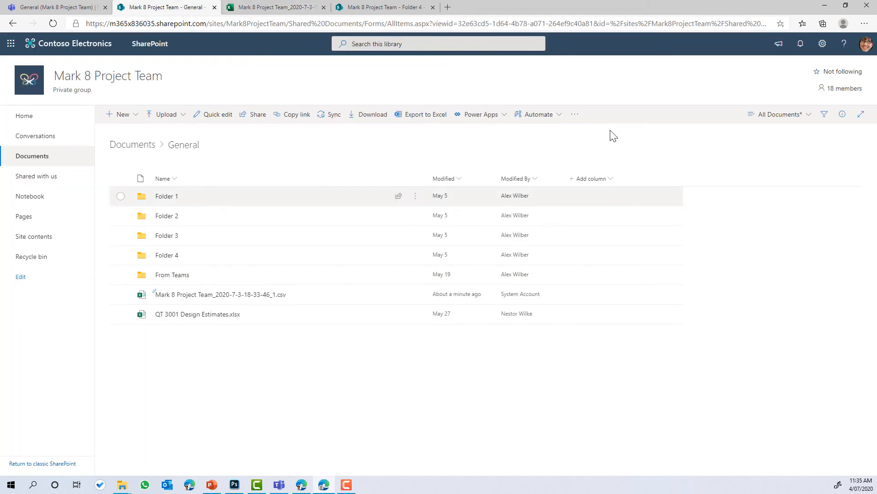
Step: Reopen the Site usage page, now reporting no externally accessed items
left_click(822, 44)
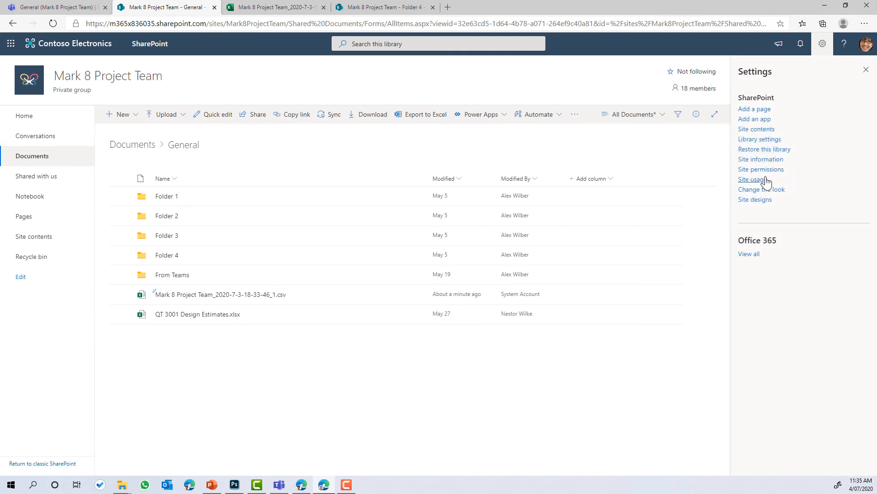
left_click(754, 179)
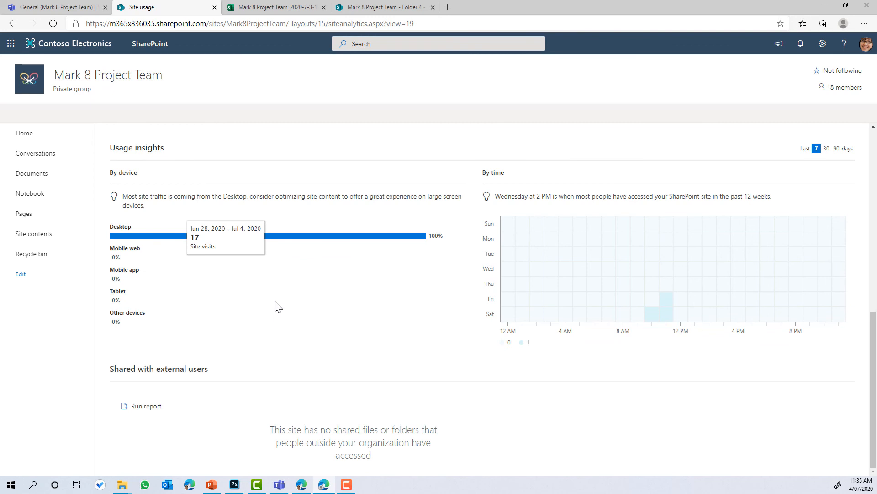
mouse_move(277, 306)
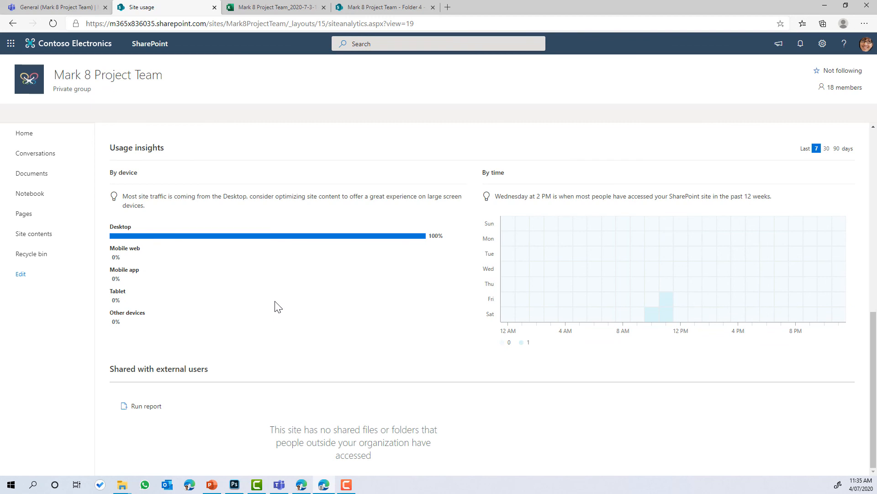